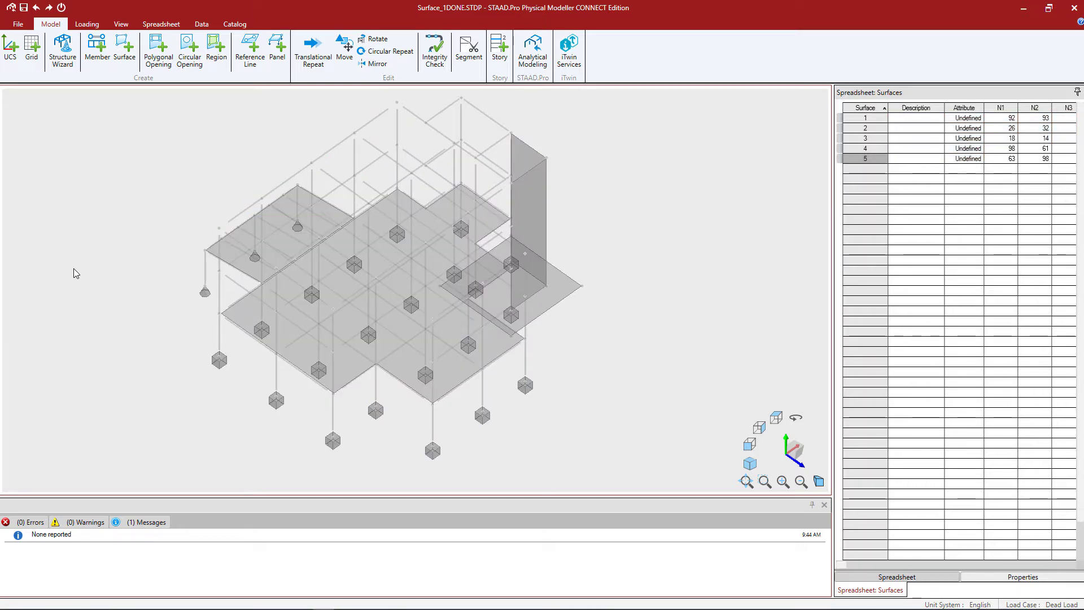
mouse_move(239, 320)
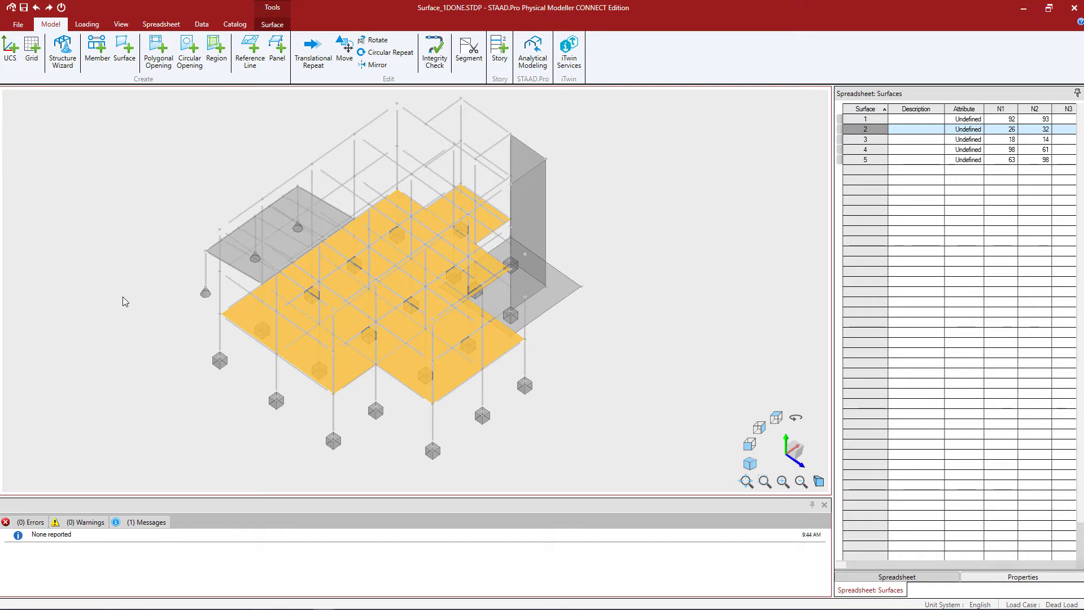
mouse_move(72, 146)
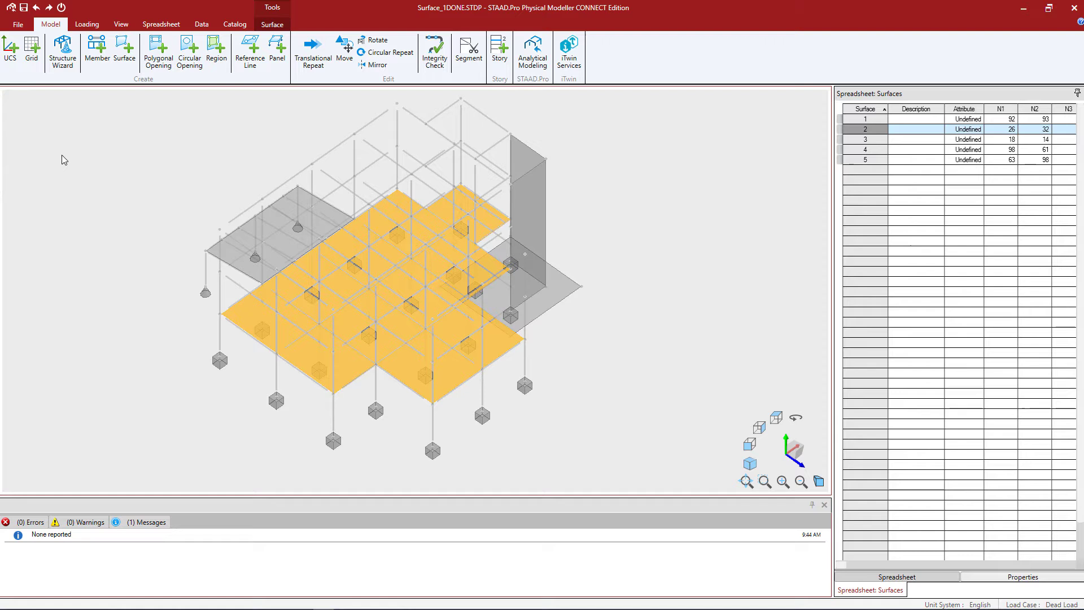
mouse_move(312, 52)
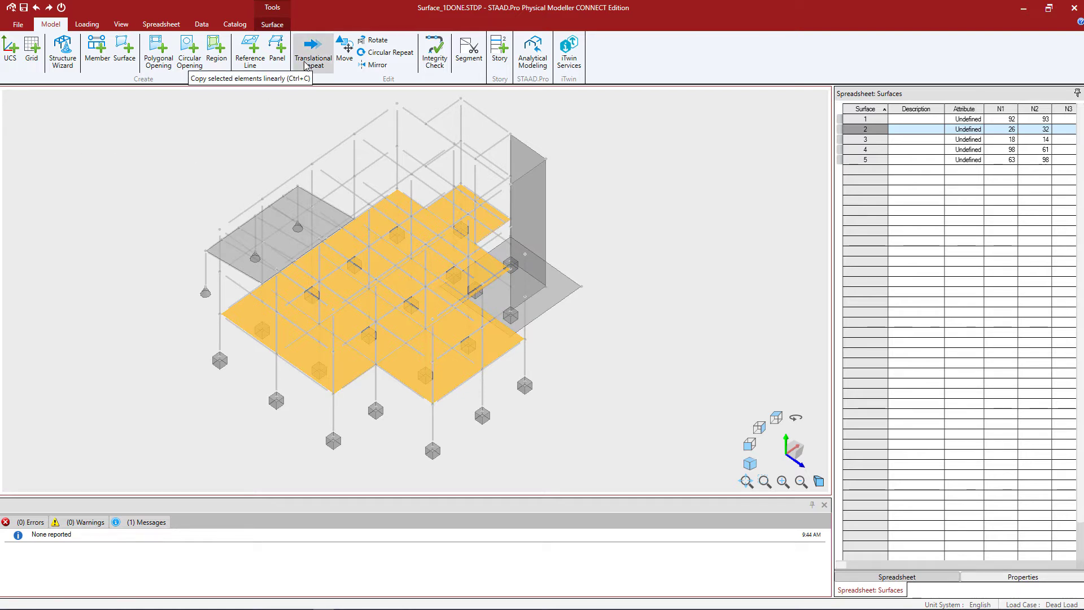
- Begin a Translational Repeat of surface 2 with 2 copies along the vertical Y axis
left_click(313, 53)
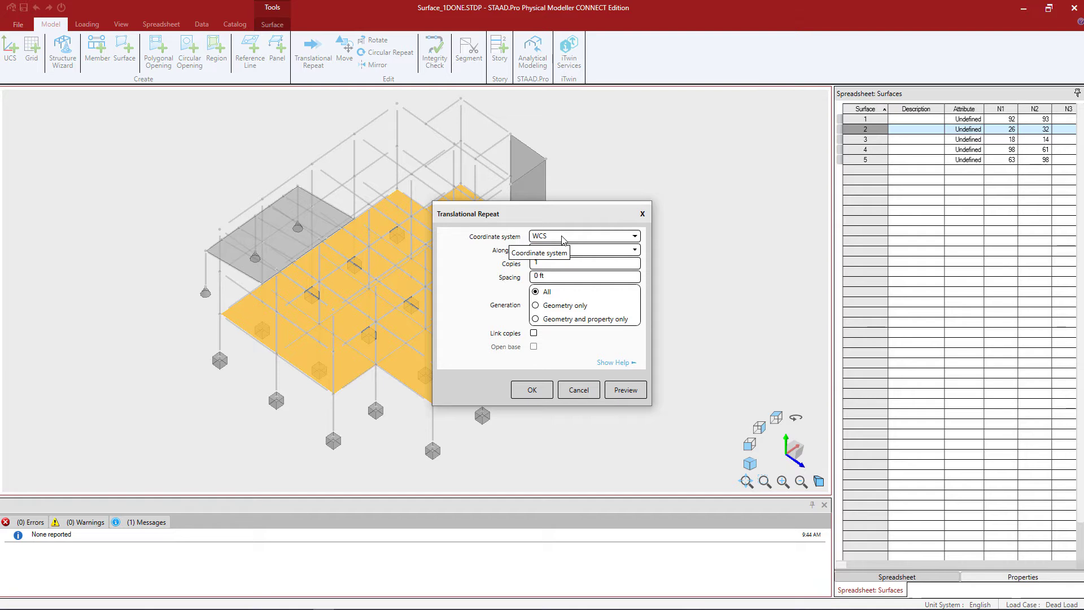
left_click(632, 236)
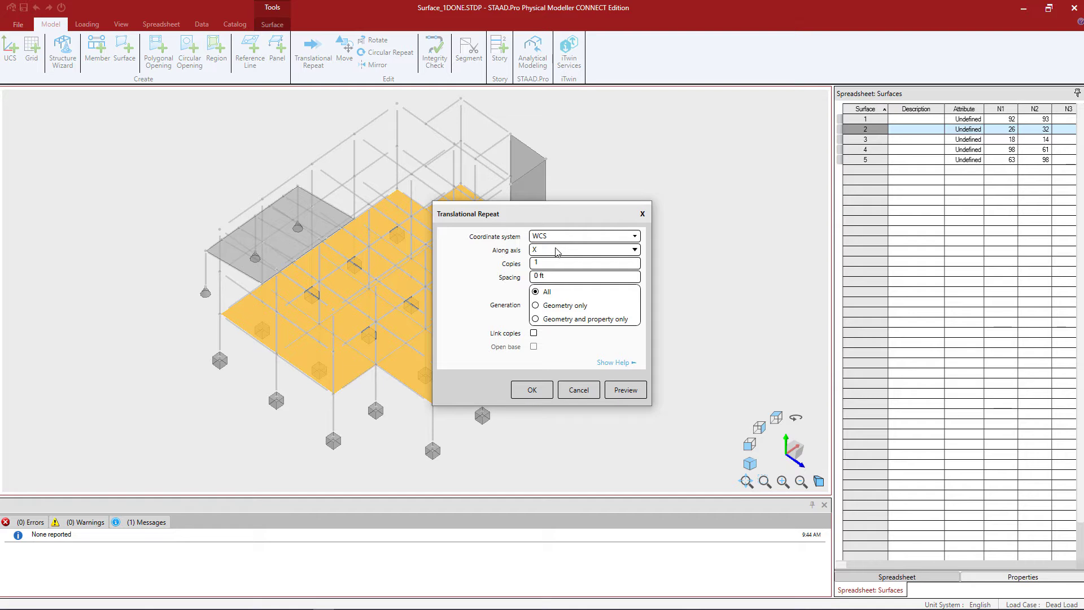
left_click(634, 250)
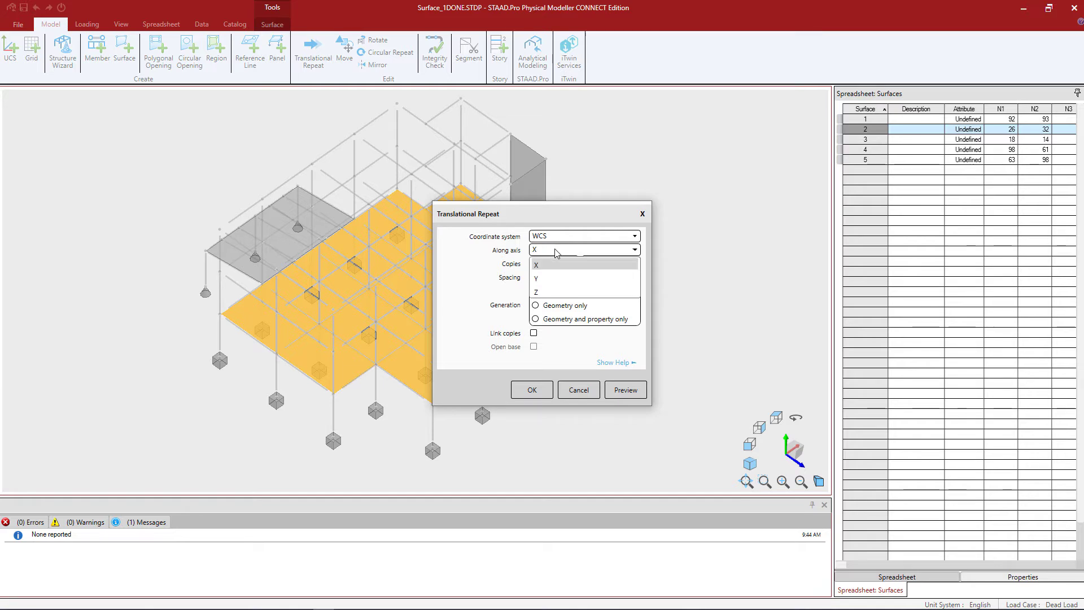
left_click(535, 277)
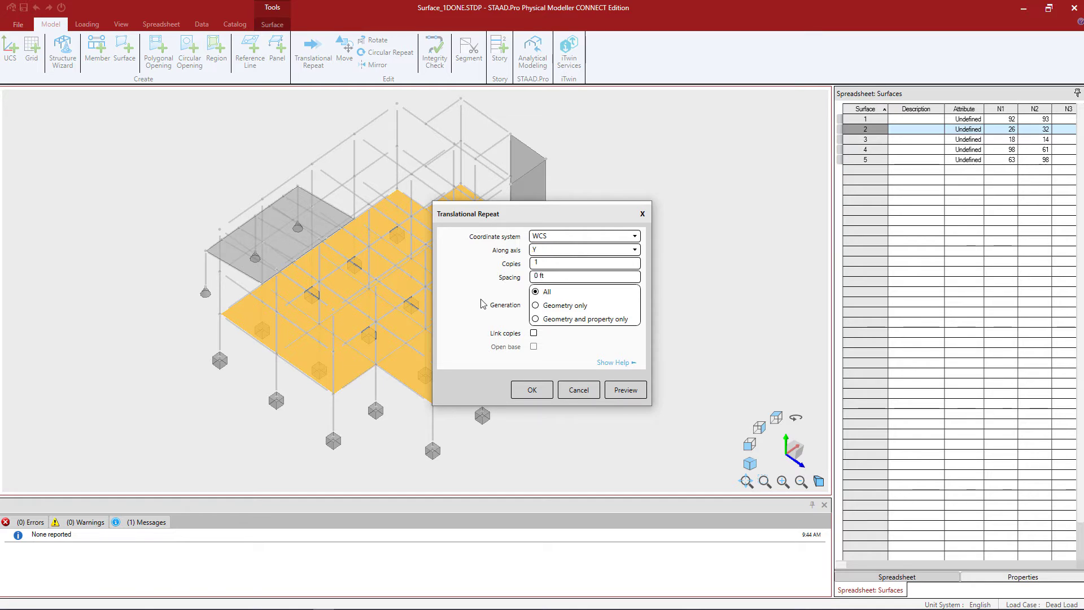
mouse_move(523, 269)
type("2")
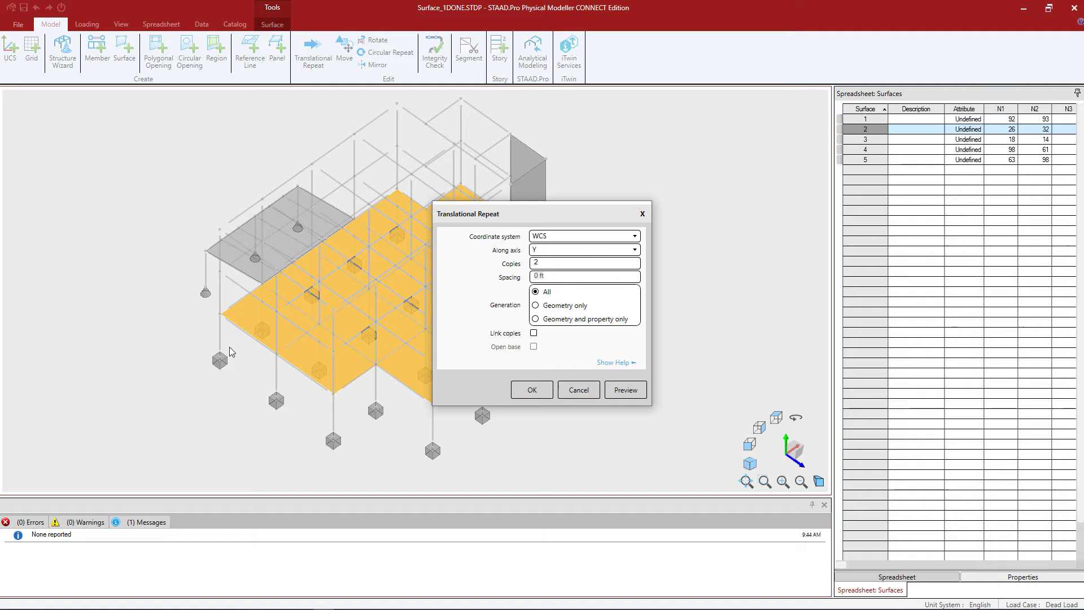
mouse_move(236, 270)
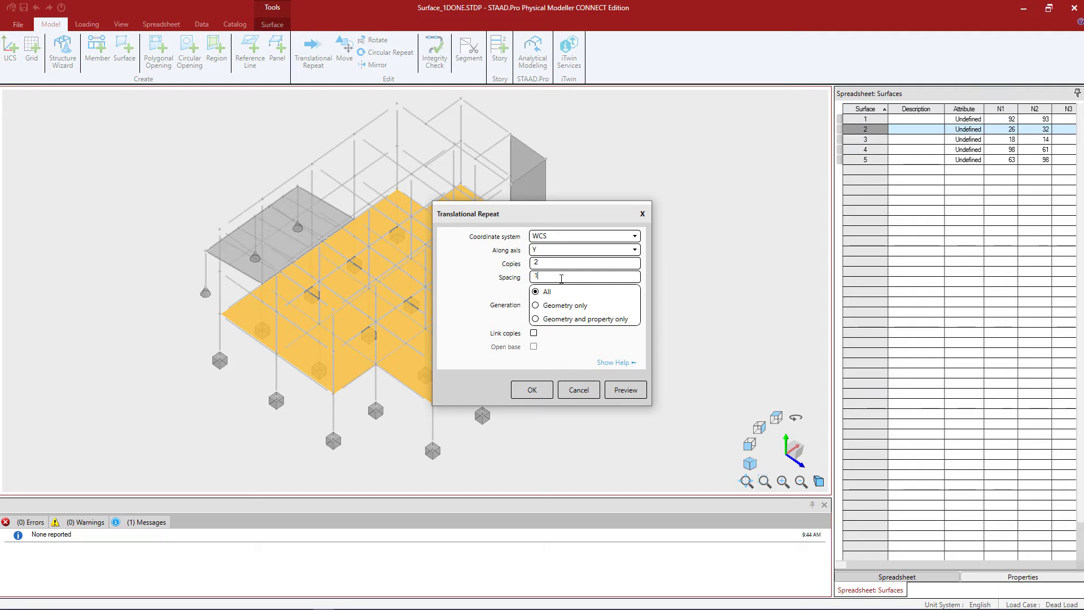
- Enter a spacing of 12 ft between the slab copies
type("12 ft")
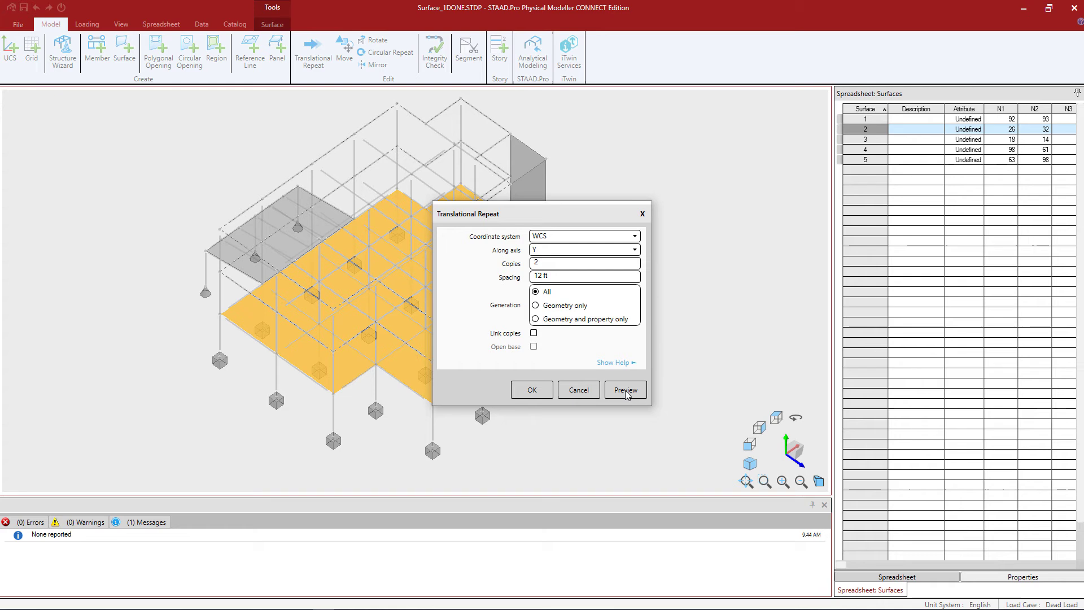
- Preview and generate the two upper-storey slab copies, creating surfaces 6 and 7
left_click(625, 389)
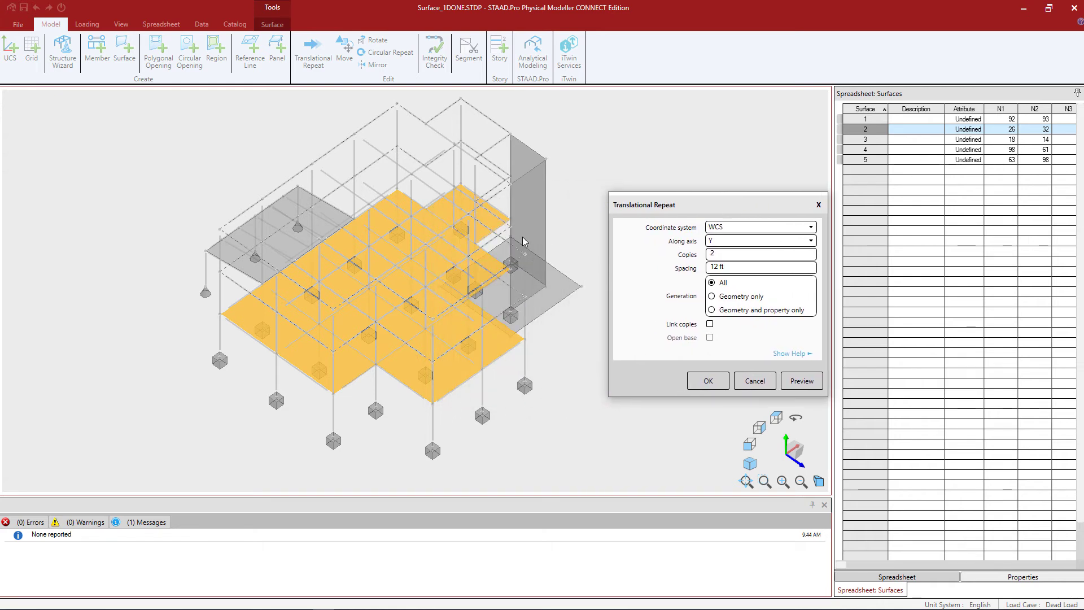
mouse_move(471, 329)
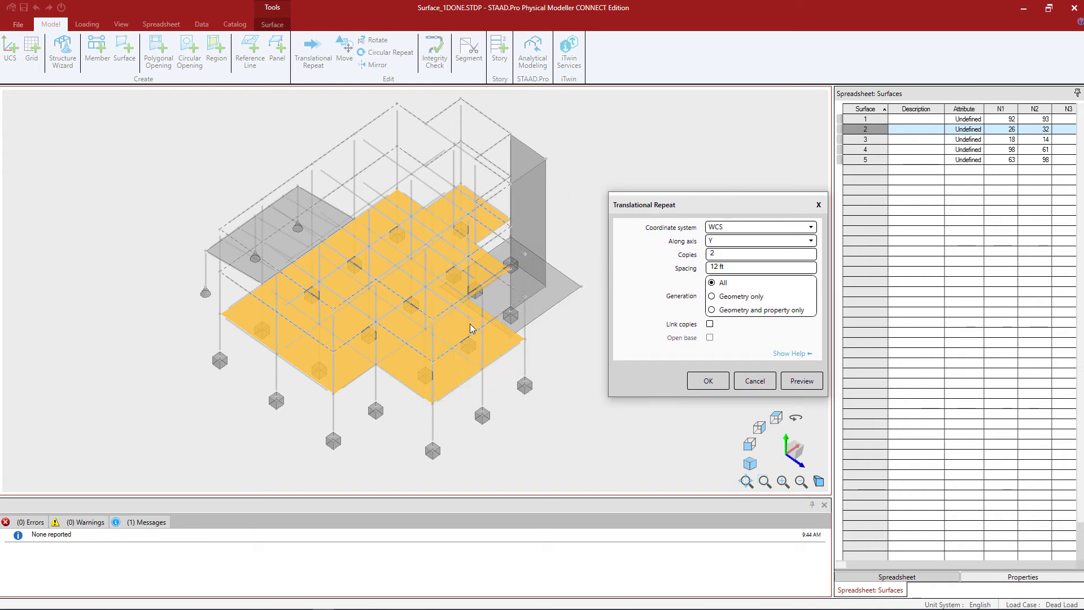
mouse_move(192, 279)
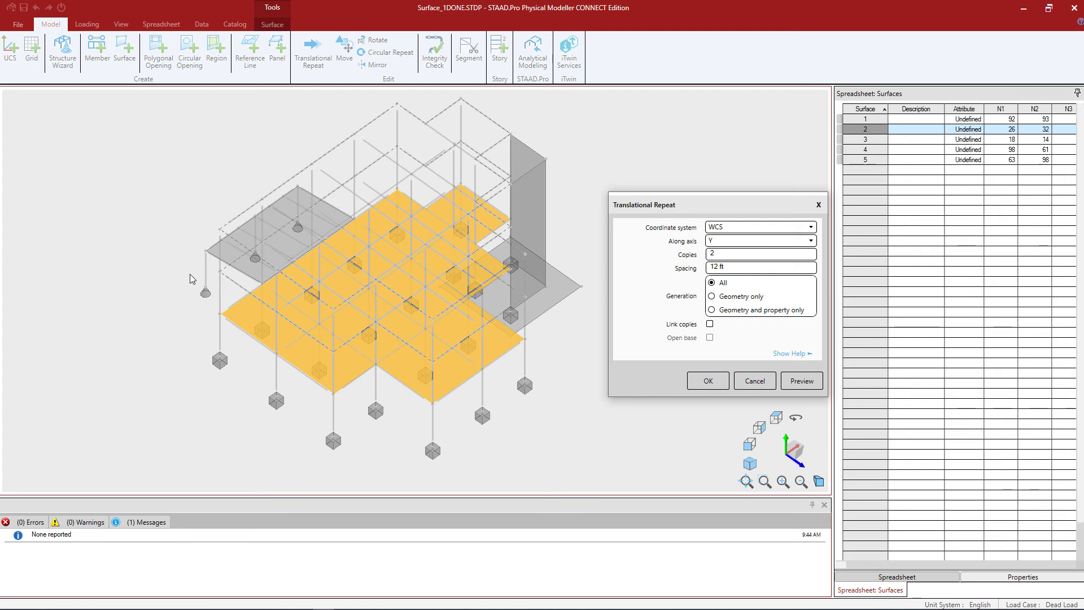
mouse_move(218, 302)
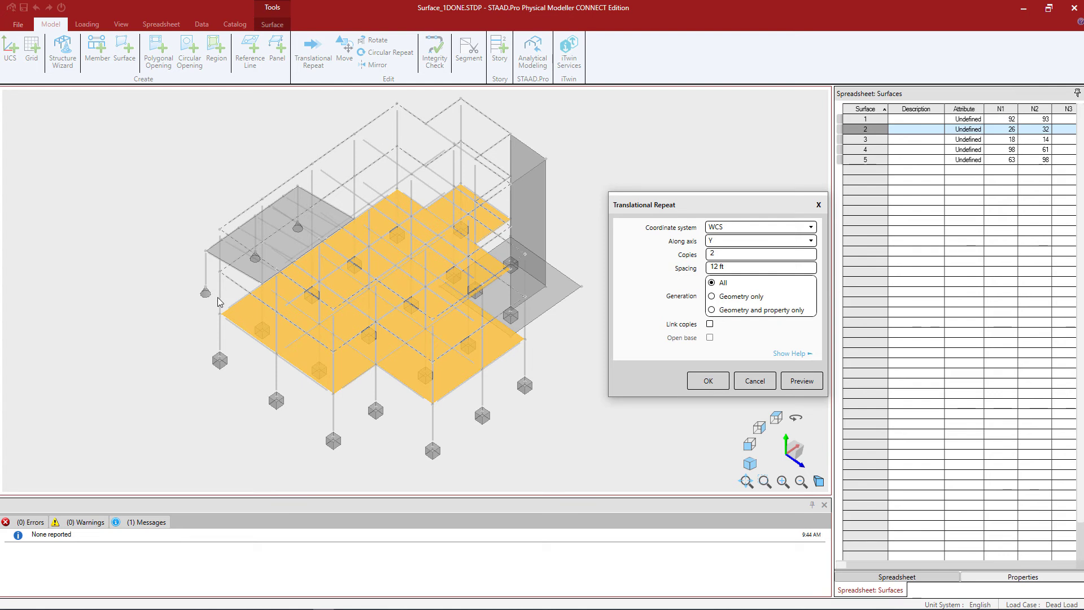
mouse_move(677, 301)
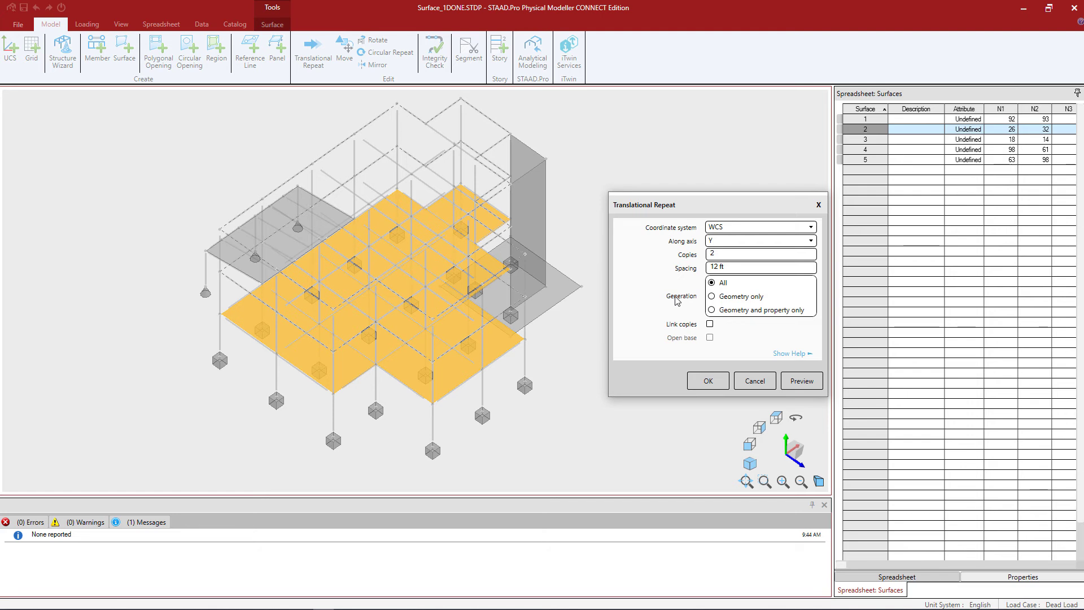
mouse_move(695, 383)
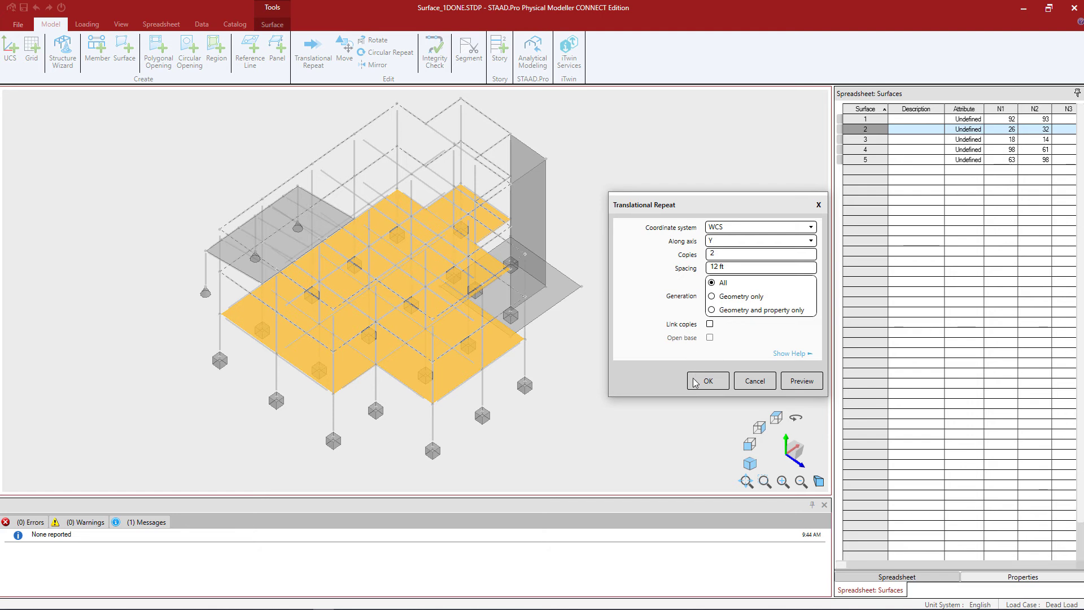
left_click(707, 381)
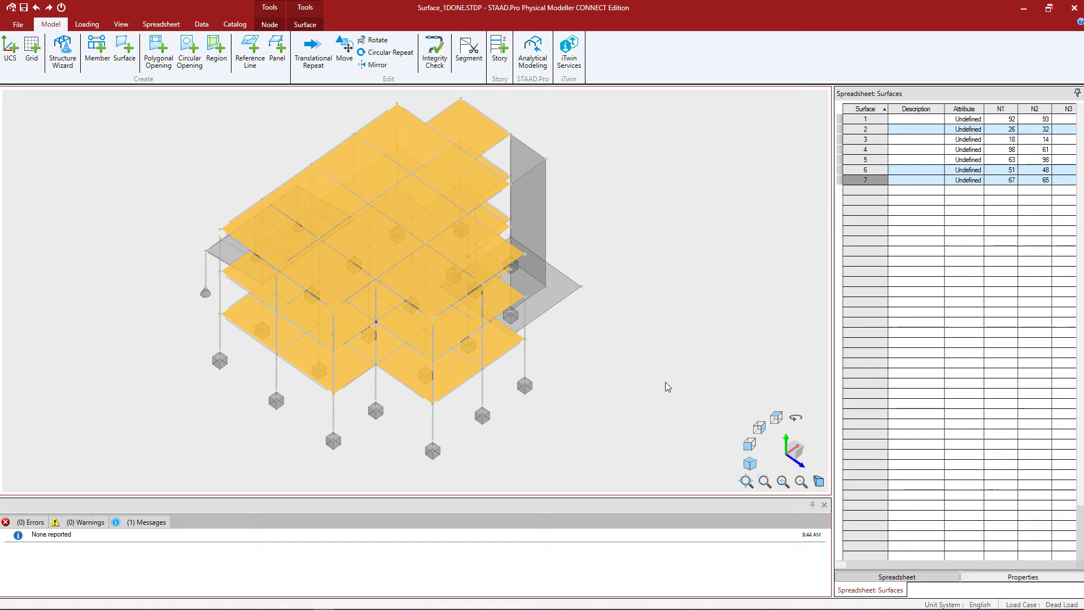